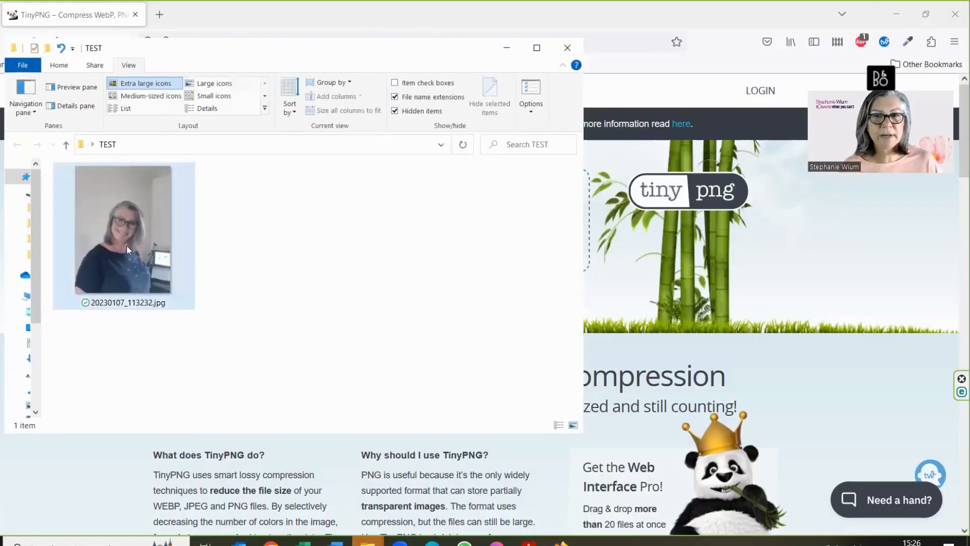
{"action": "mouse_move", "coordinate": [123, 247]}
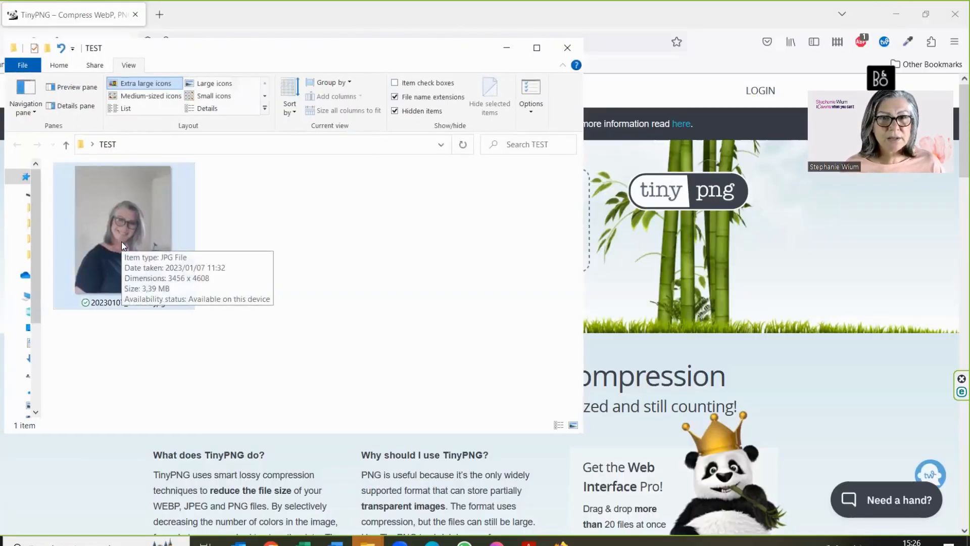
{"action": "mouse_move", "coordinate": [306, 31]}
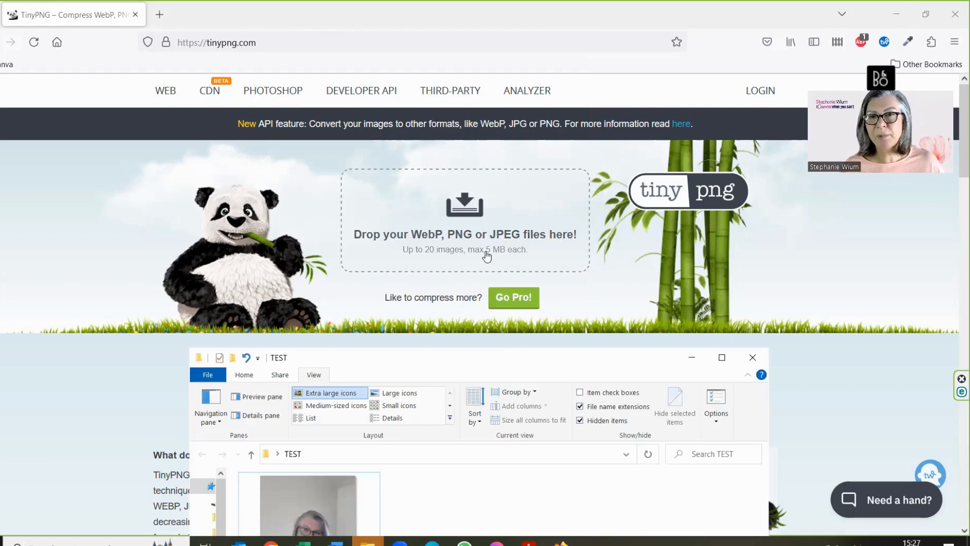
{"action": "mouse_move", "coordinate": [506, 258]}
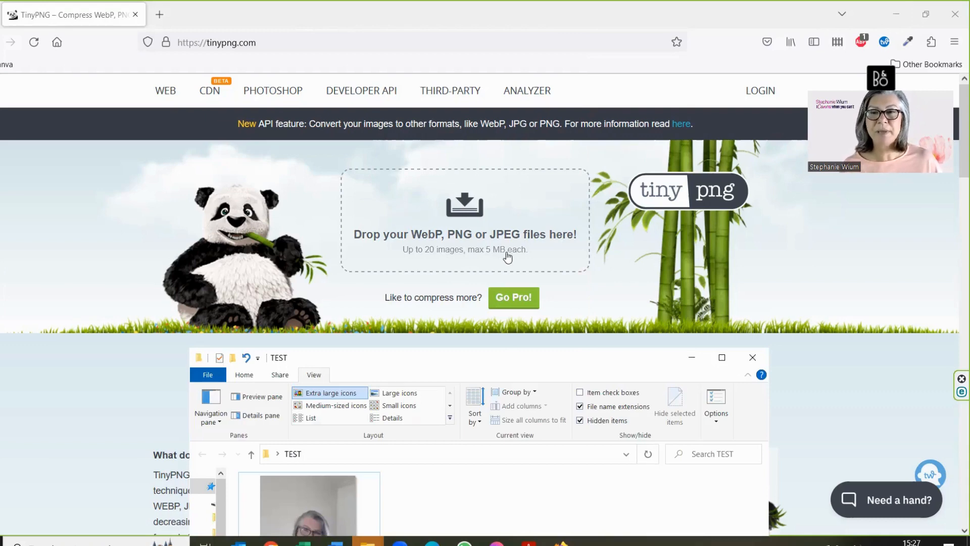
{"action": "mouse_move", "coordinate": [455, 367]}
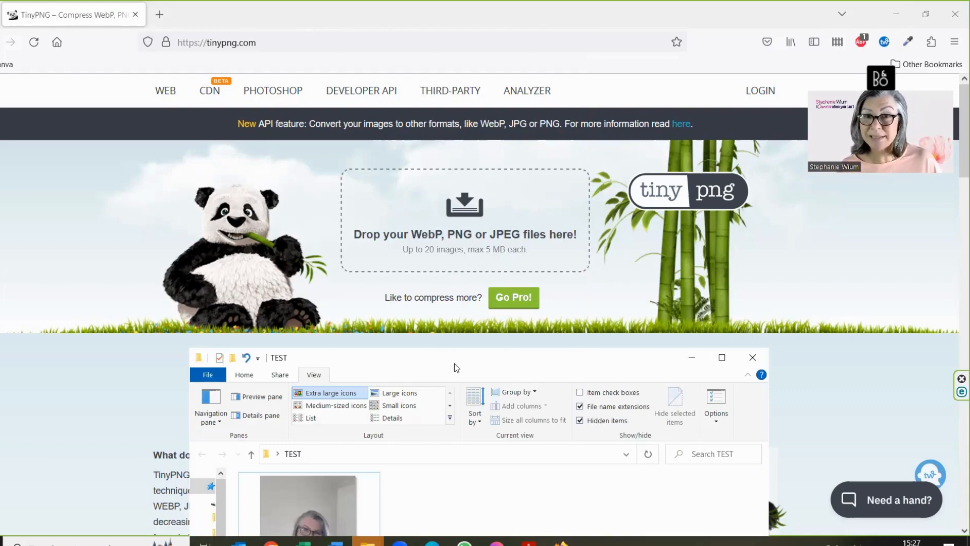
{"action": "mouse_move", "coordinate": [465, 362]}
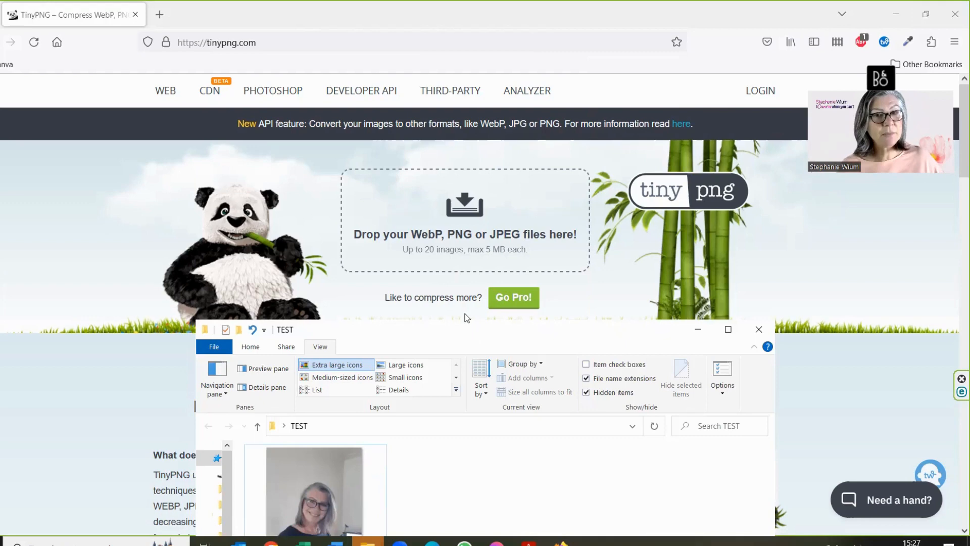
Select the JPG photo in the TEST folder as the file to upload.
{"action": "left_click", "coordinate": [316, 489]}
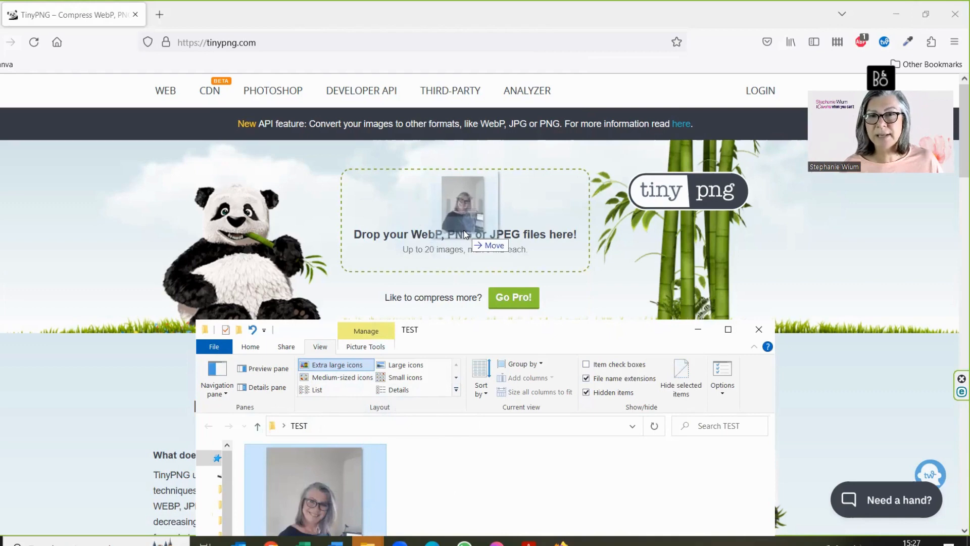
Drop the JPG onto the drop zone so TinyPNG compresses it from 3.6 MB to 470.4 KB.
{"action": "left_click_drag", "start_coordinate": [315, 489], "coordinate": [464, 219]}
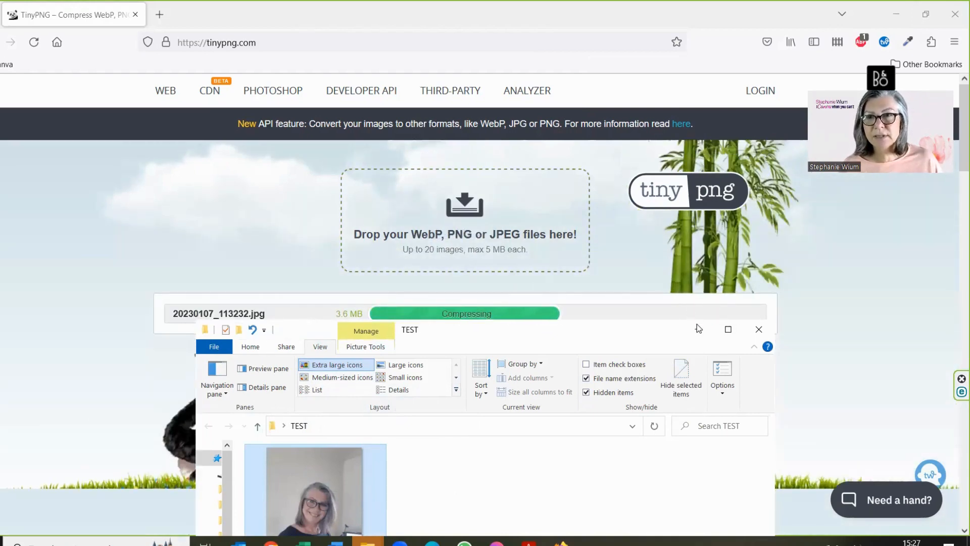
{"action": "left_click", "coordinate": [758, 328]}
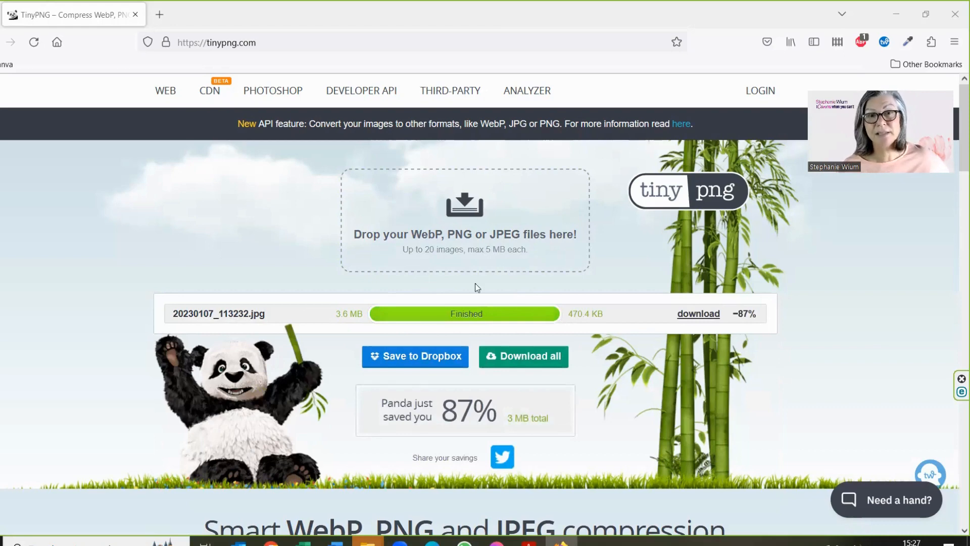
{"action": "mouse_move", "coordinate": [326, 313]}
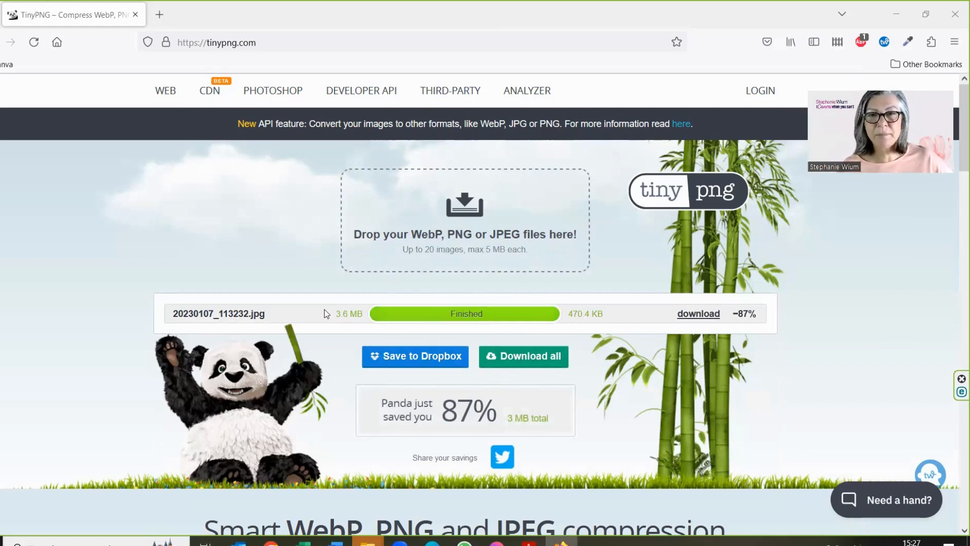
{"action": "mouse_move", "coordinate": [351, 316]}
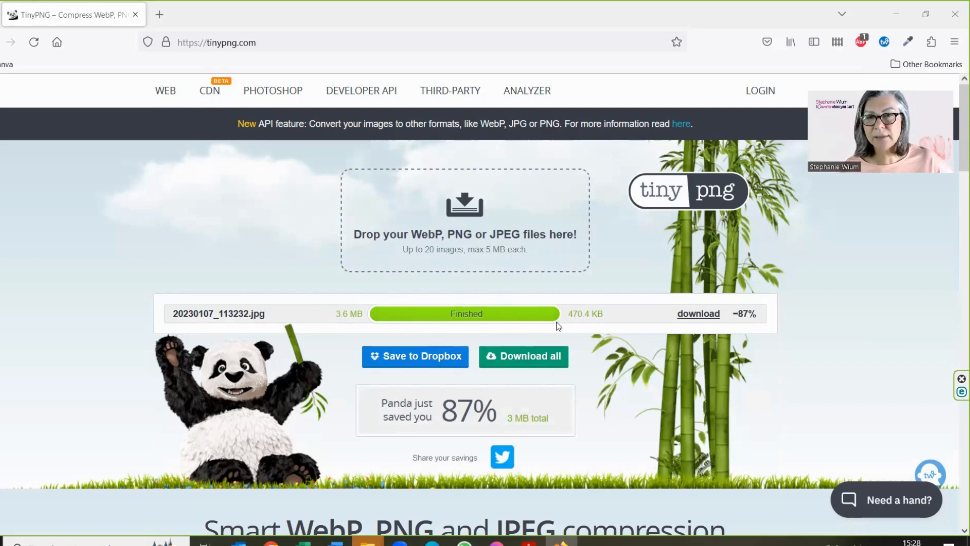
{"action": "mouse_move", "coordinate": [574, 323]}
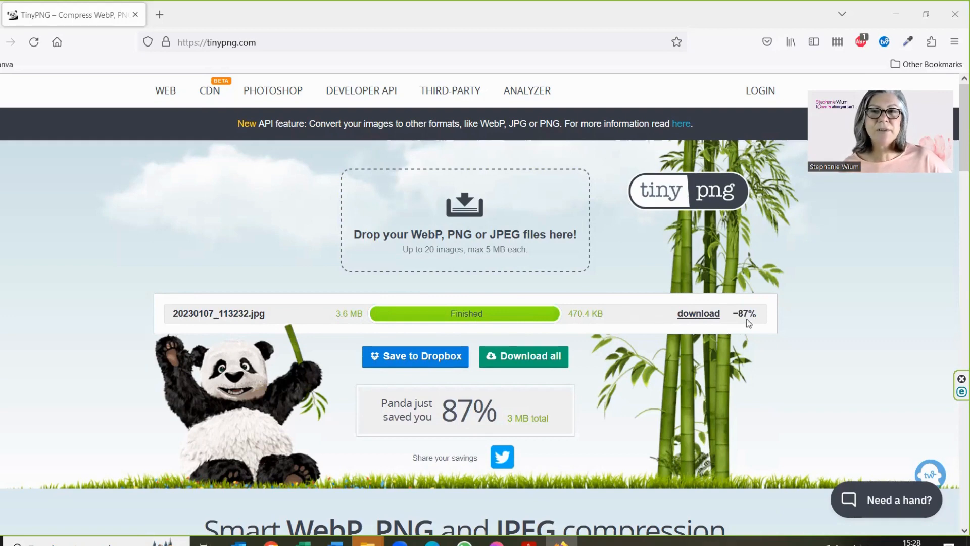
{"action": "mouse_move", "coordinate": [638, 363]}
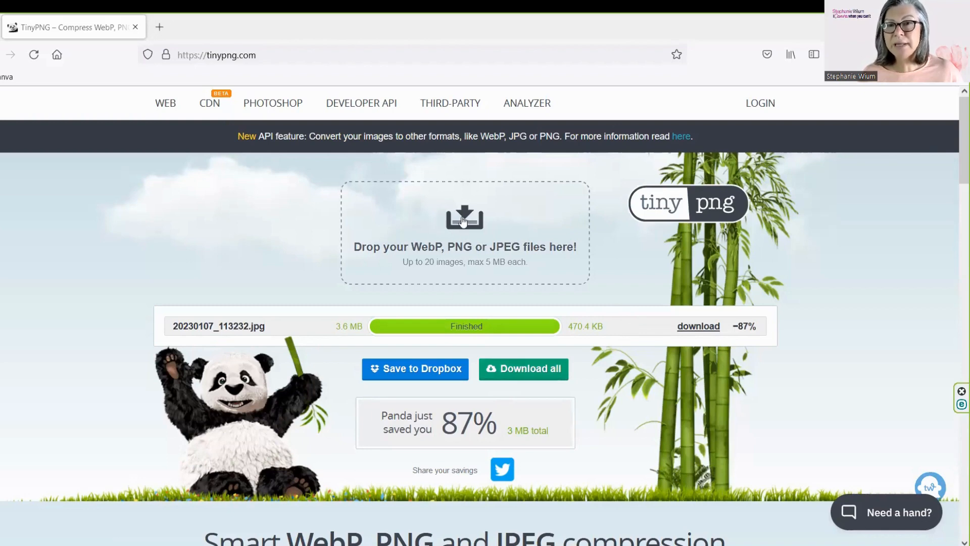
{"action": "mouse_move", "coordinate": [470, 271]}
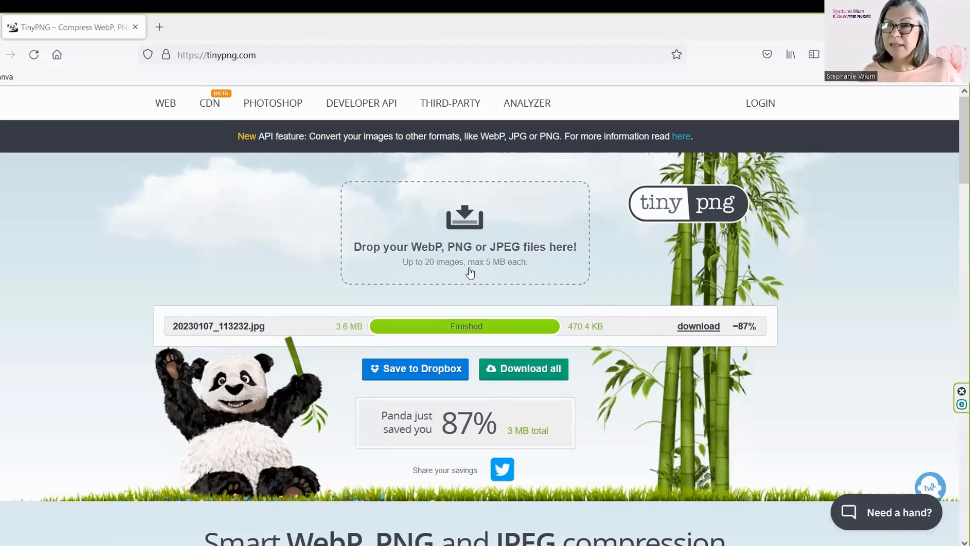
{"action": "mouse_move", "coordinate": [567, 328]}
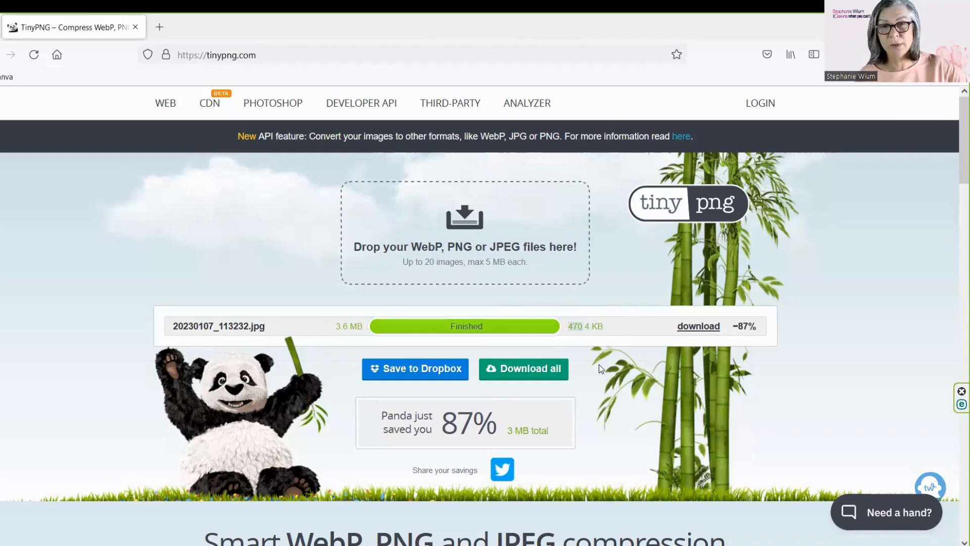
{"action": "mouse_move", "coordinate": [725, 215]}
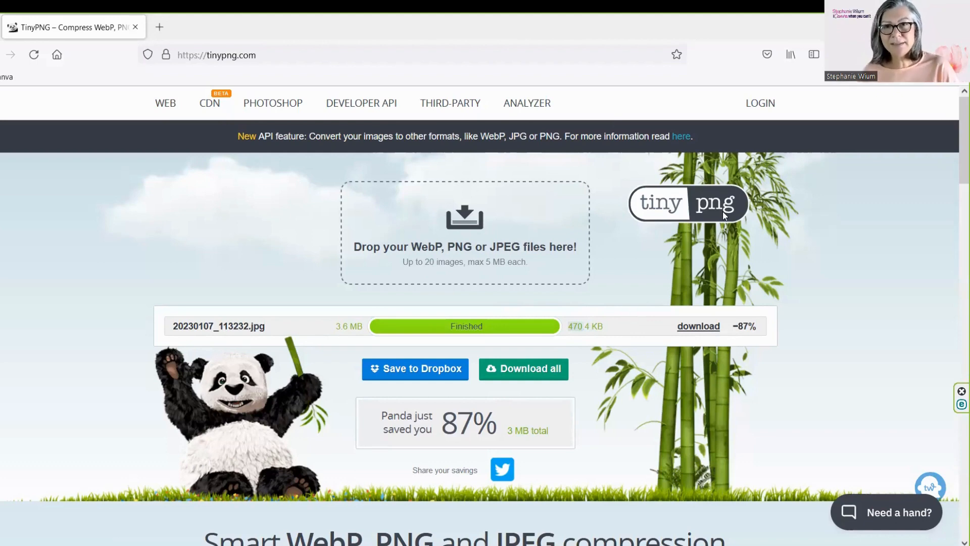